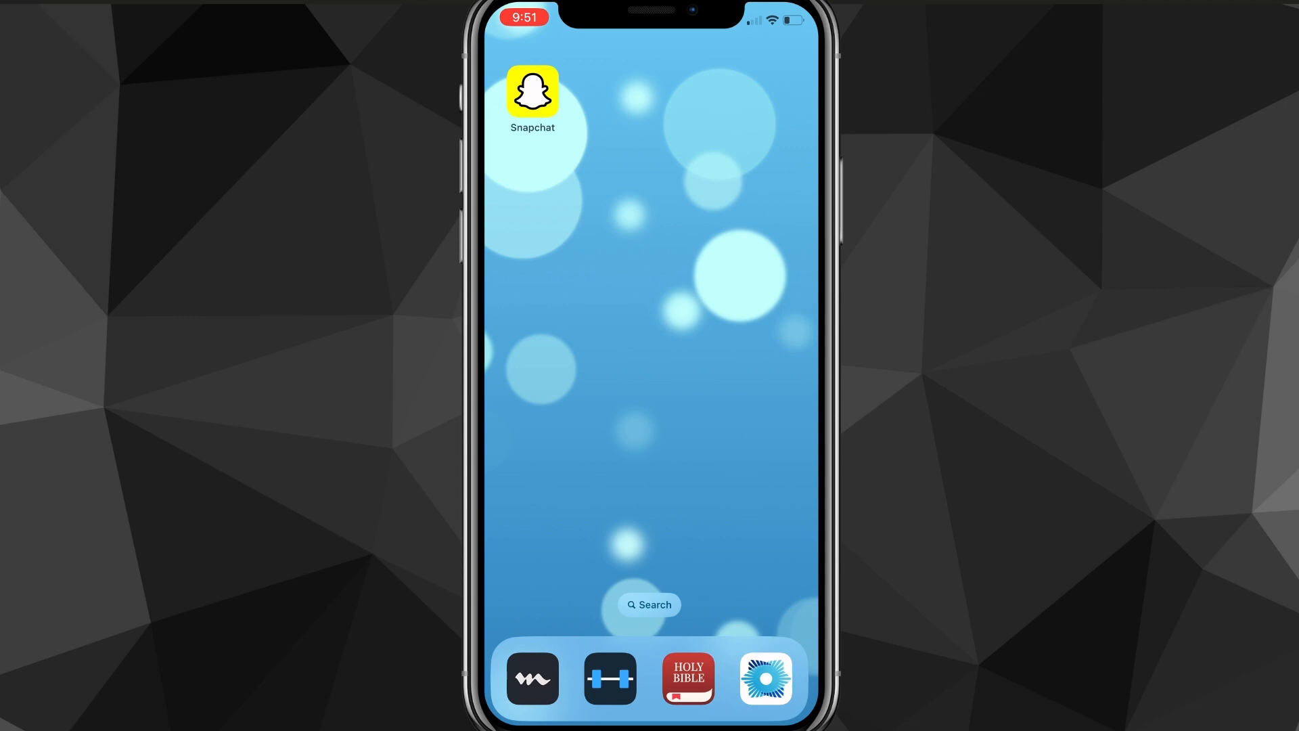
pyautogui.click(533, 91)
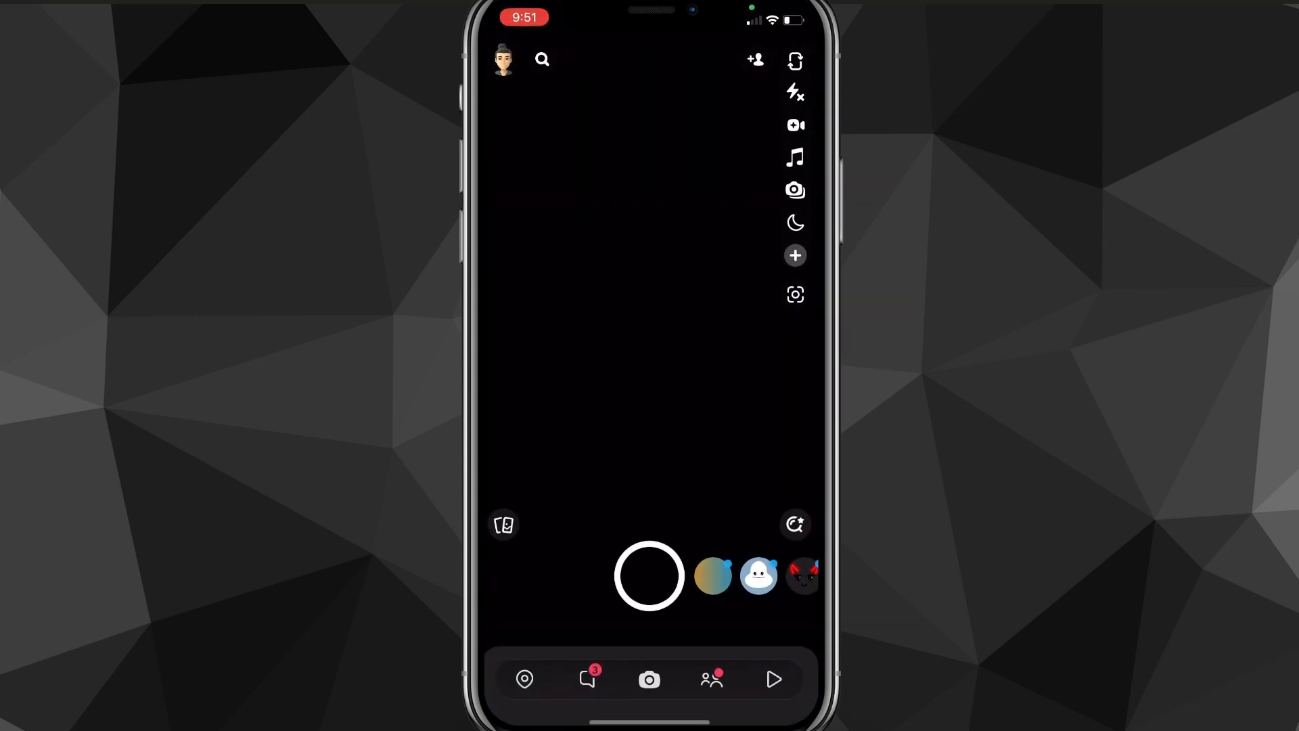
pyautogui.click(502, 59)
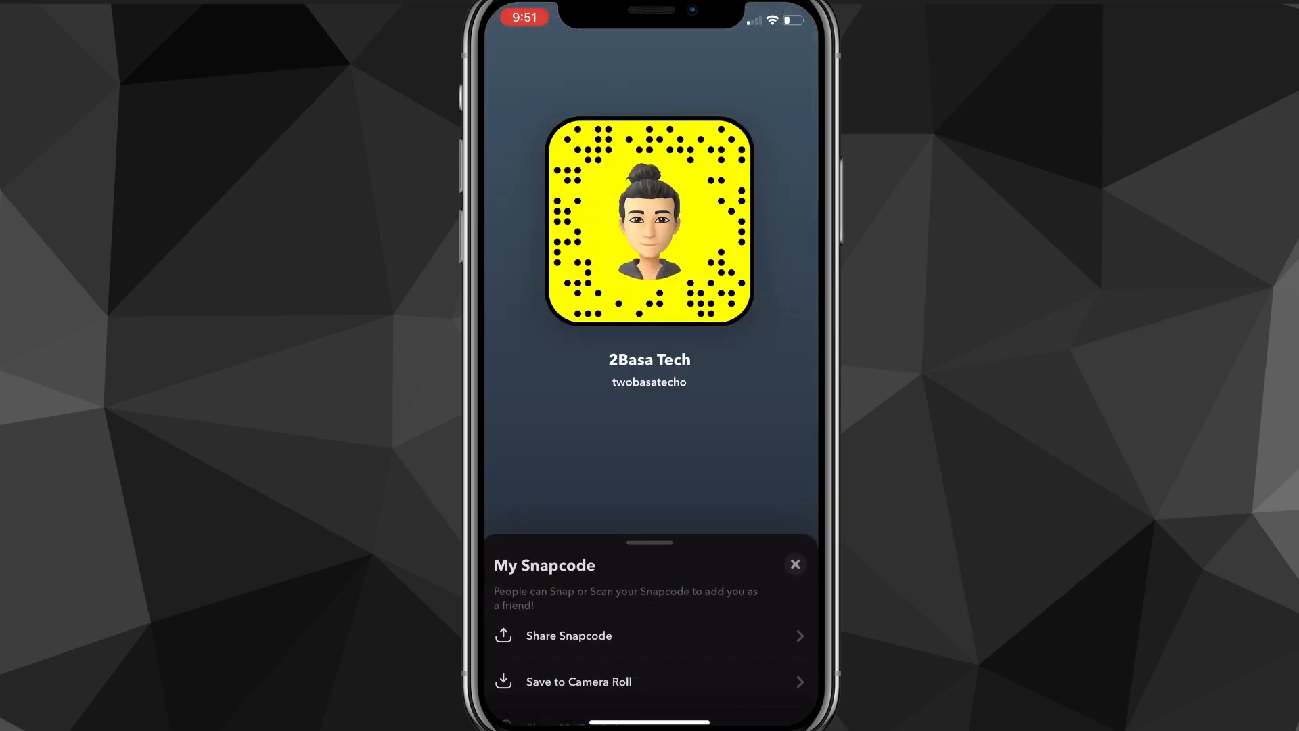
pyautogui.click(793, 565)
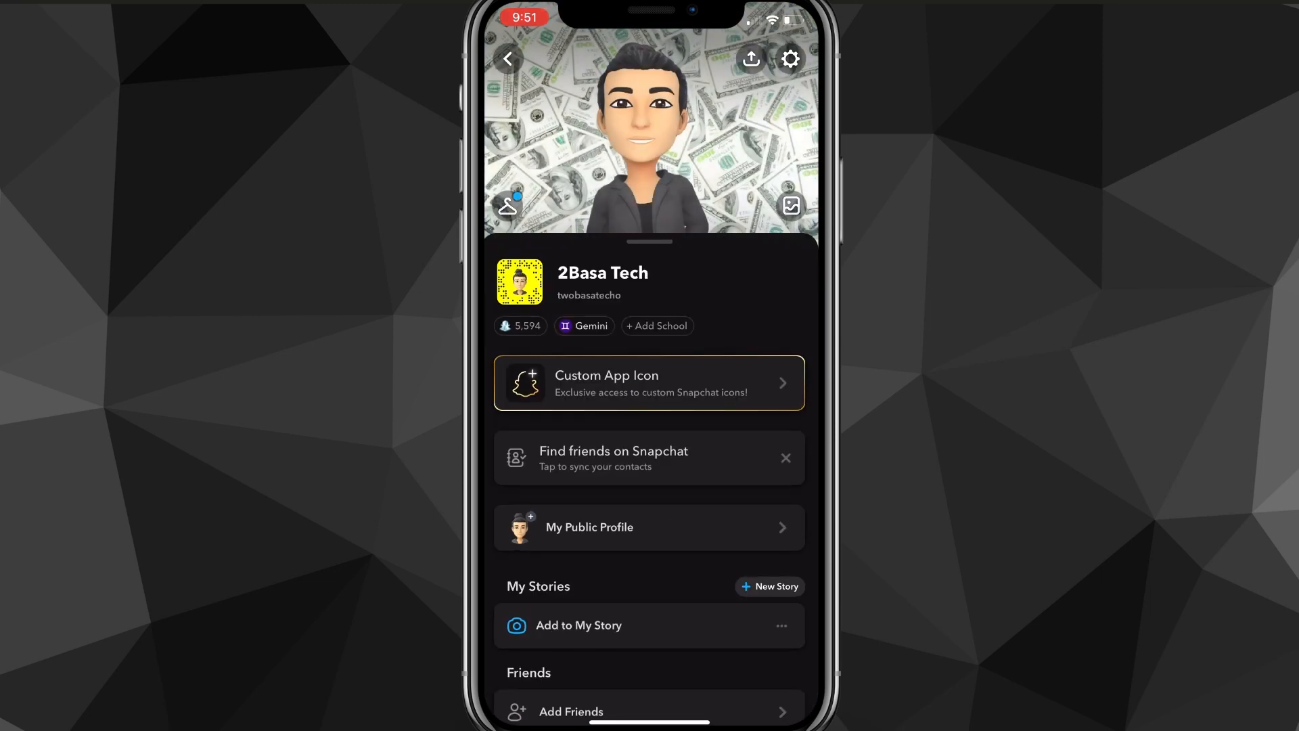
pyautogui.click(789, 59)
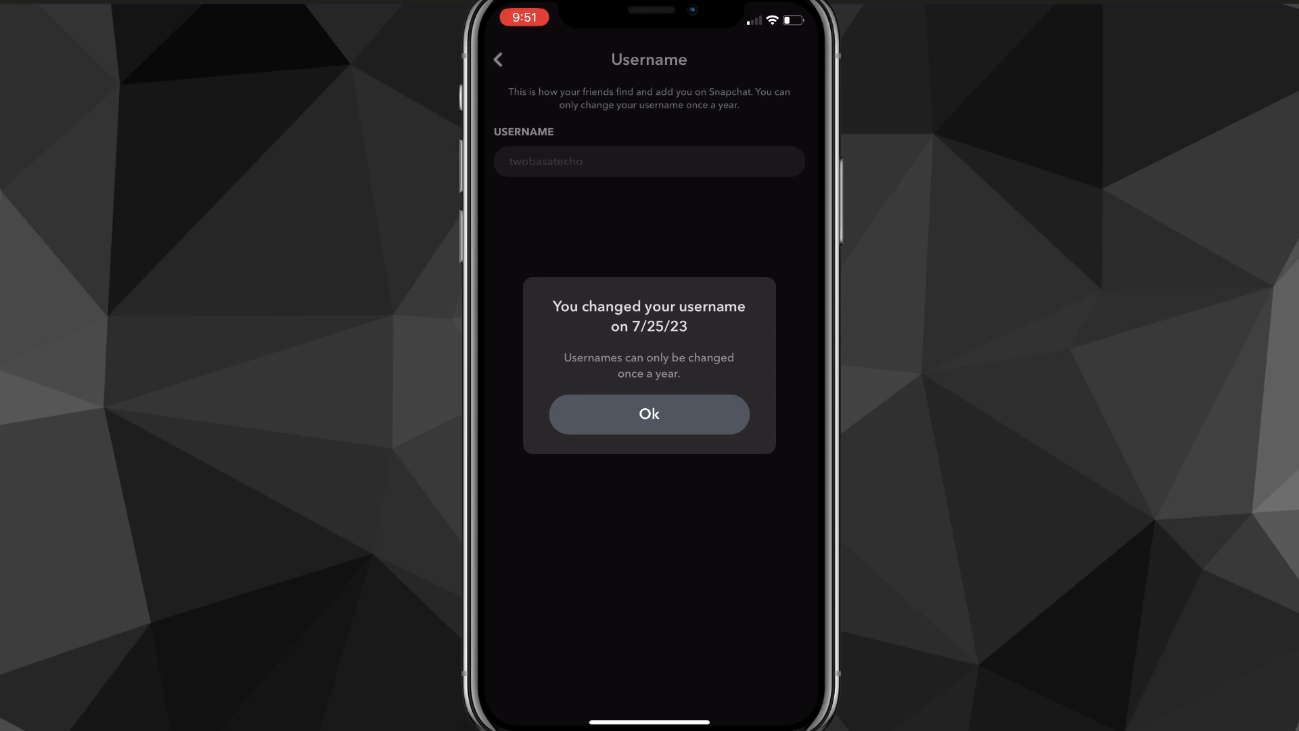
pyautogui.click(649, 415)
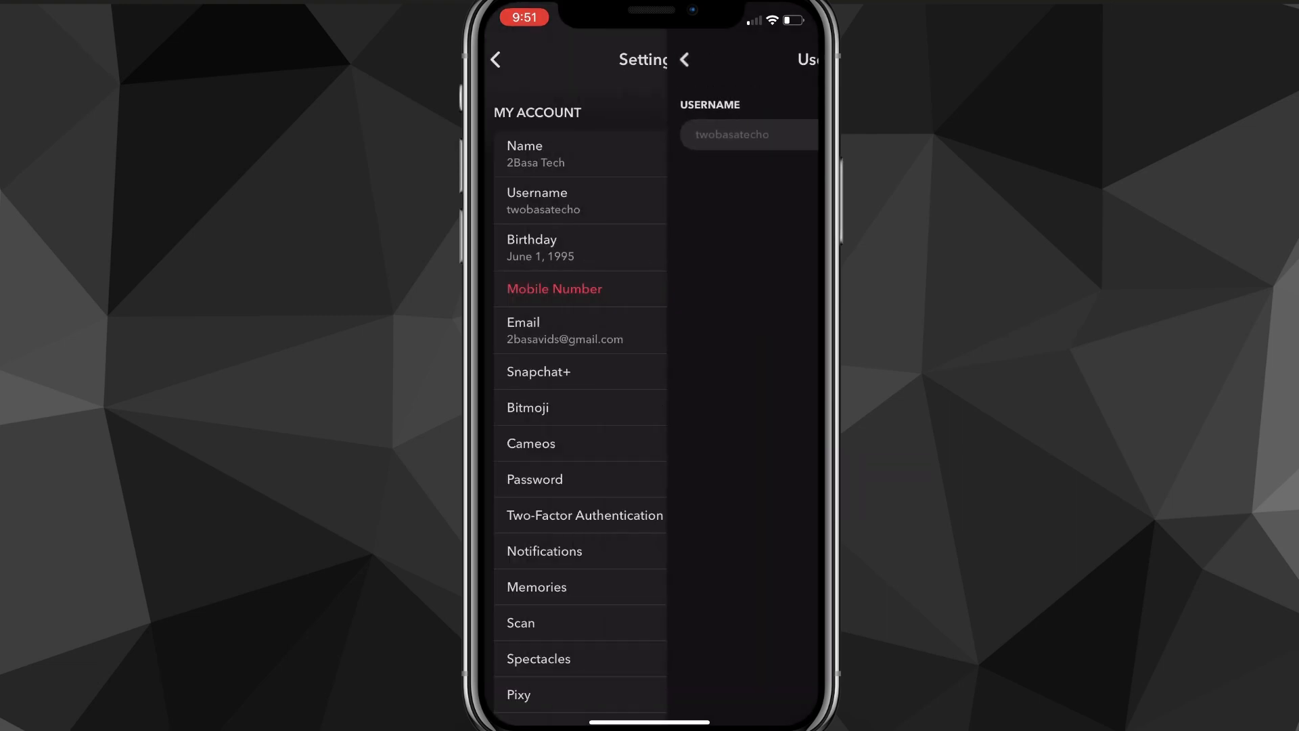
# Return to the Settings list and scroll down to the Support section.
pyautogui.click(683, 59)
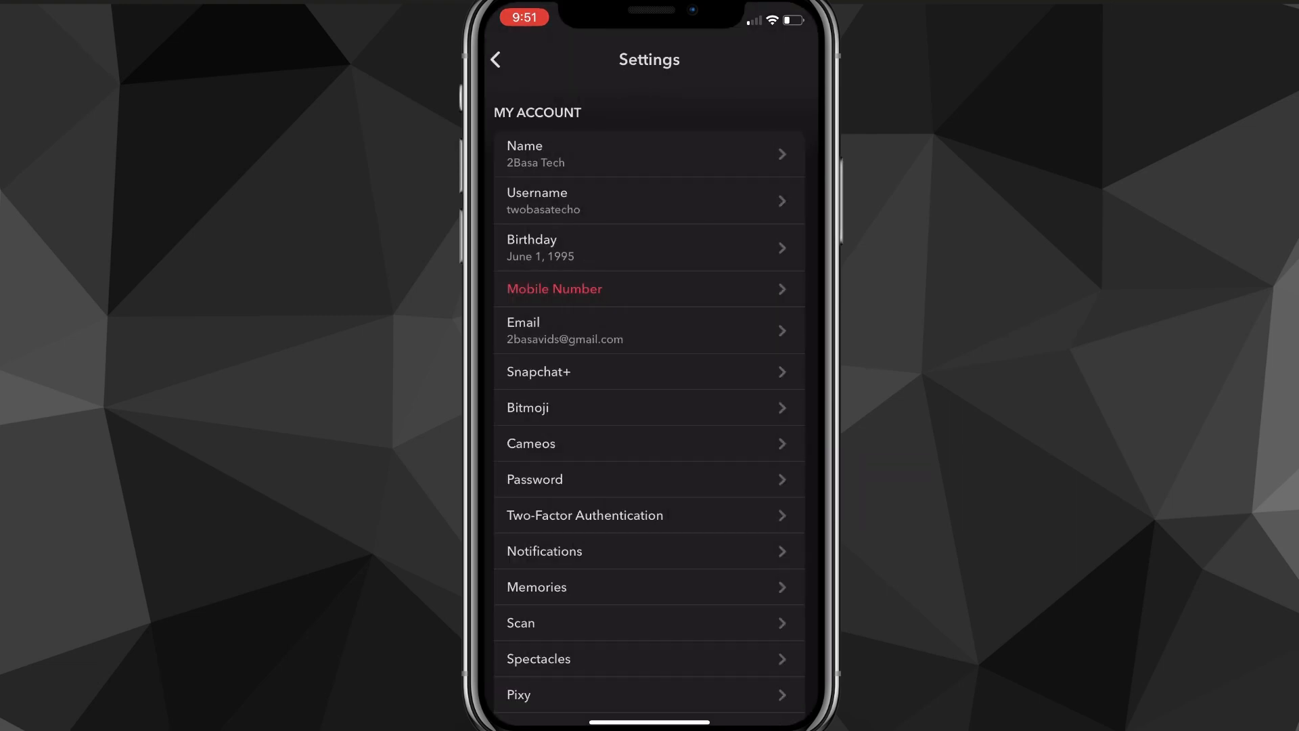
pyautogui.scroll(-3)
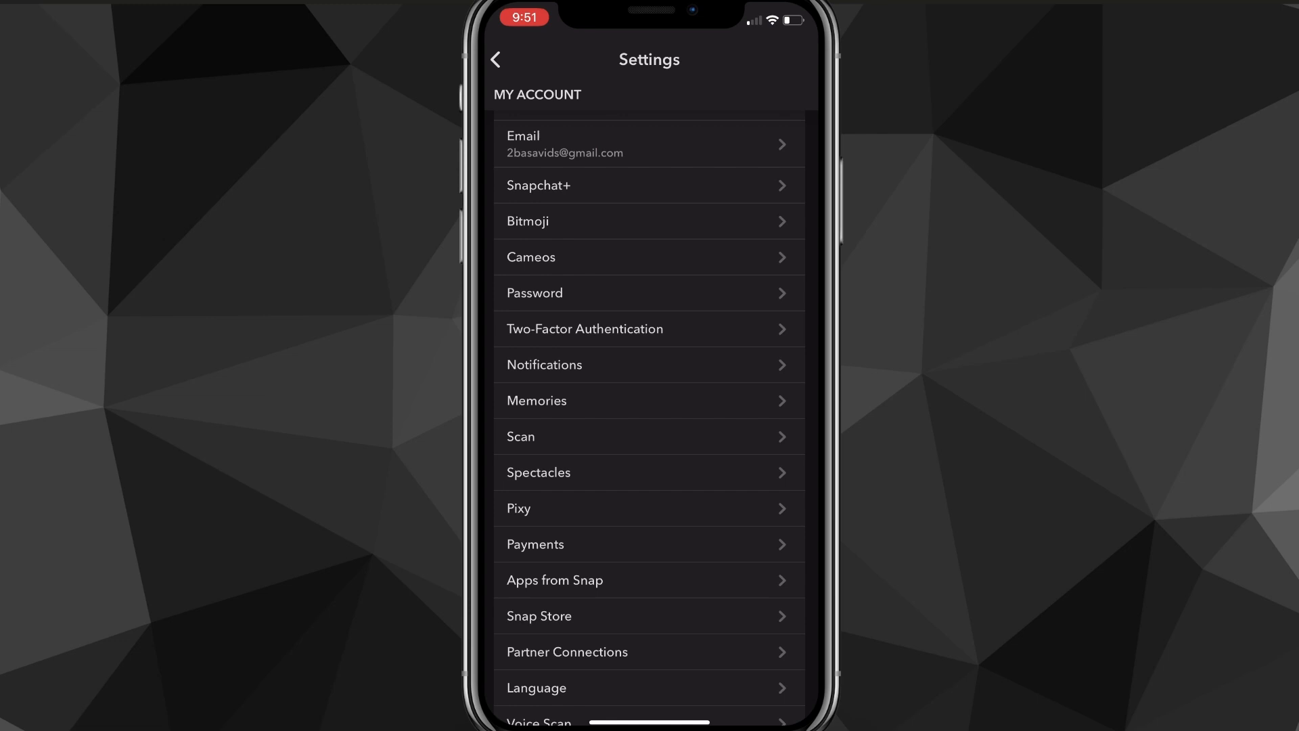
pyautogui.scroll(-3)
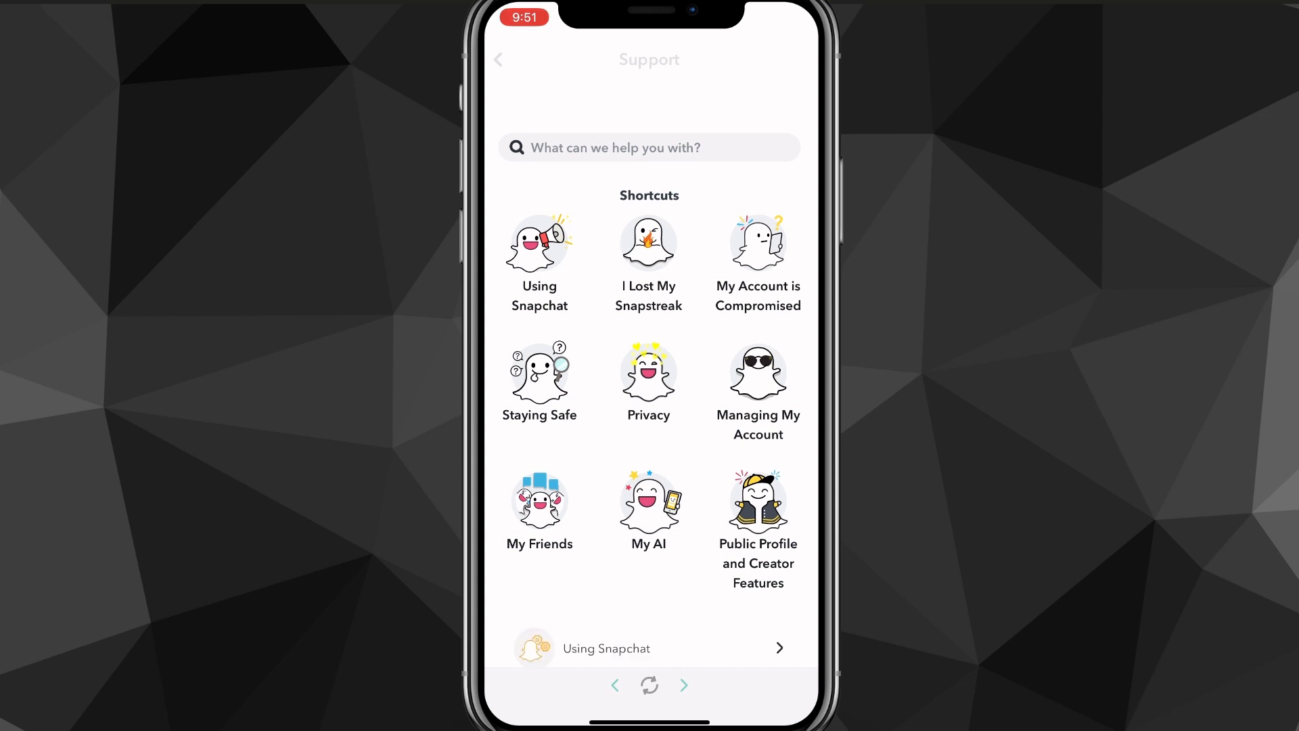
# Search support for 'Chang' and read the How to Change My Username article.
pyautogui.write('Change username')
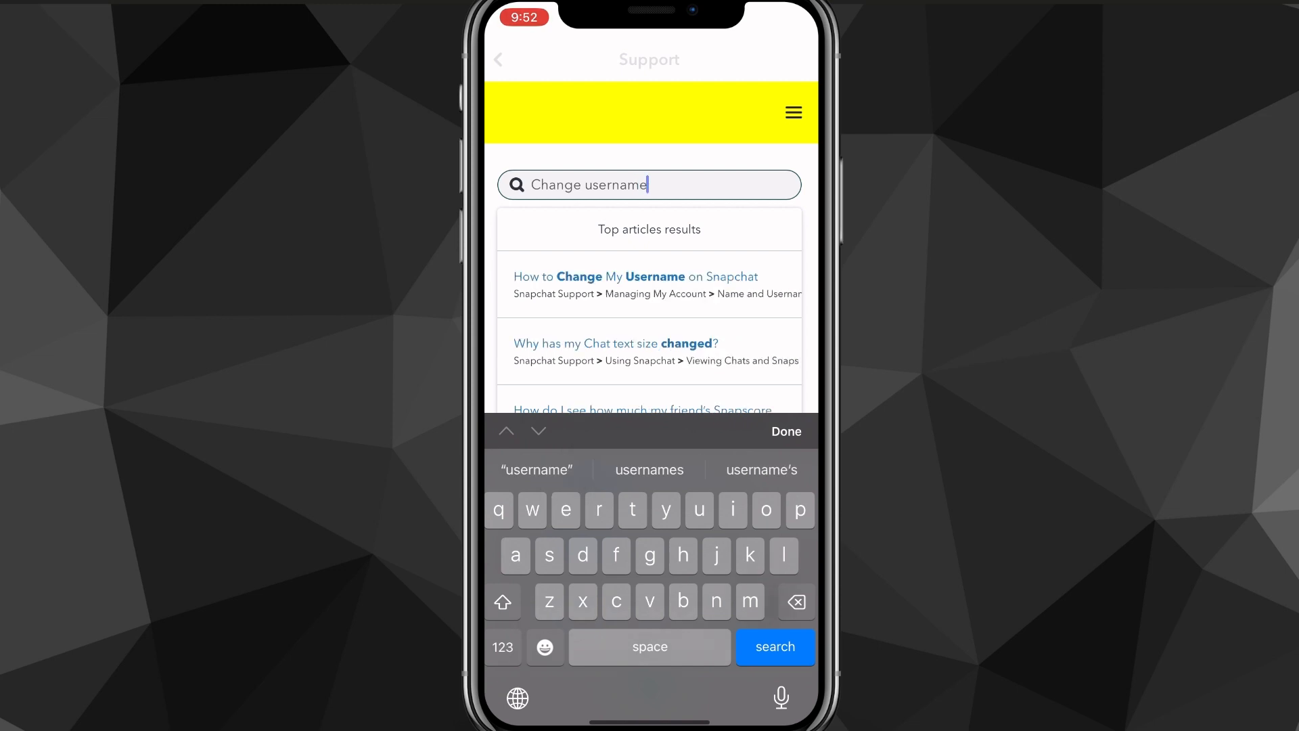
pyautogui.click(635, 276)
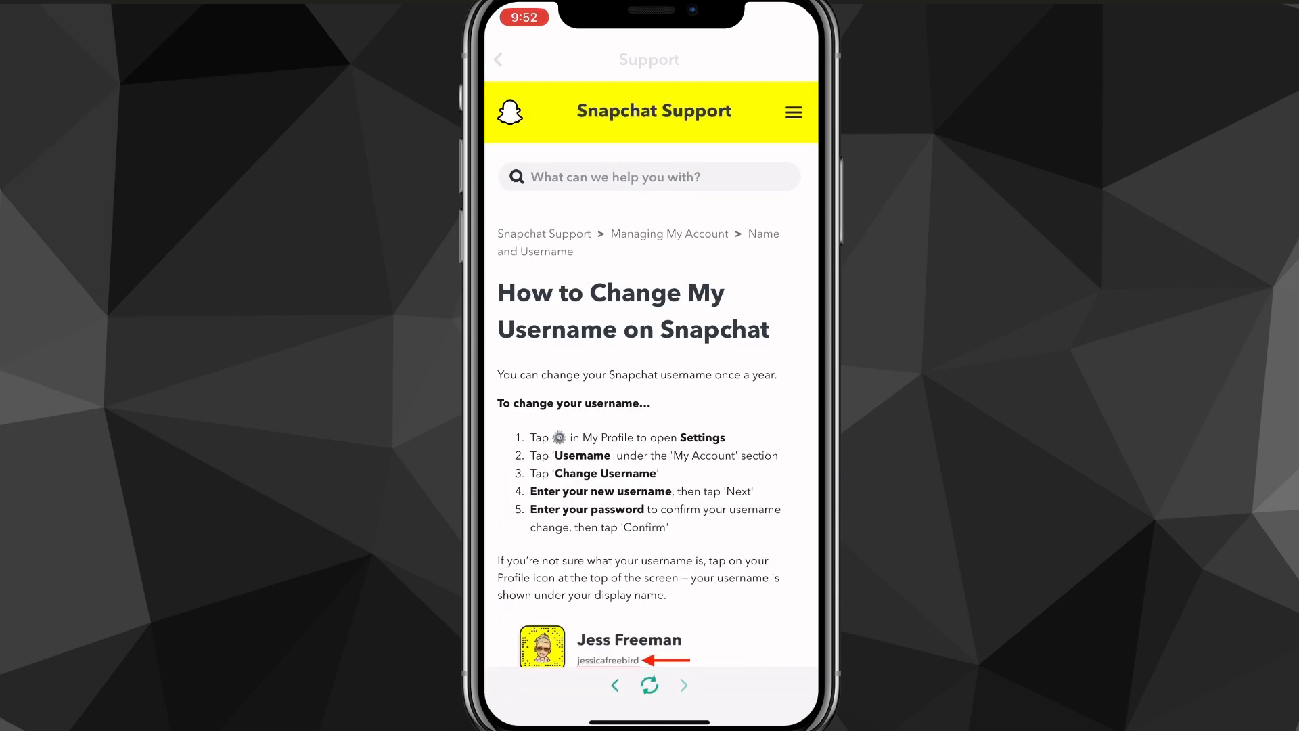
pyautogui.scroll(-3)
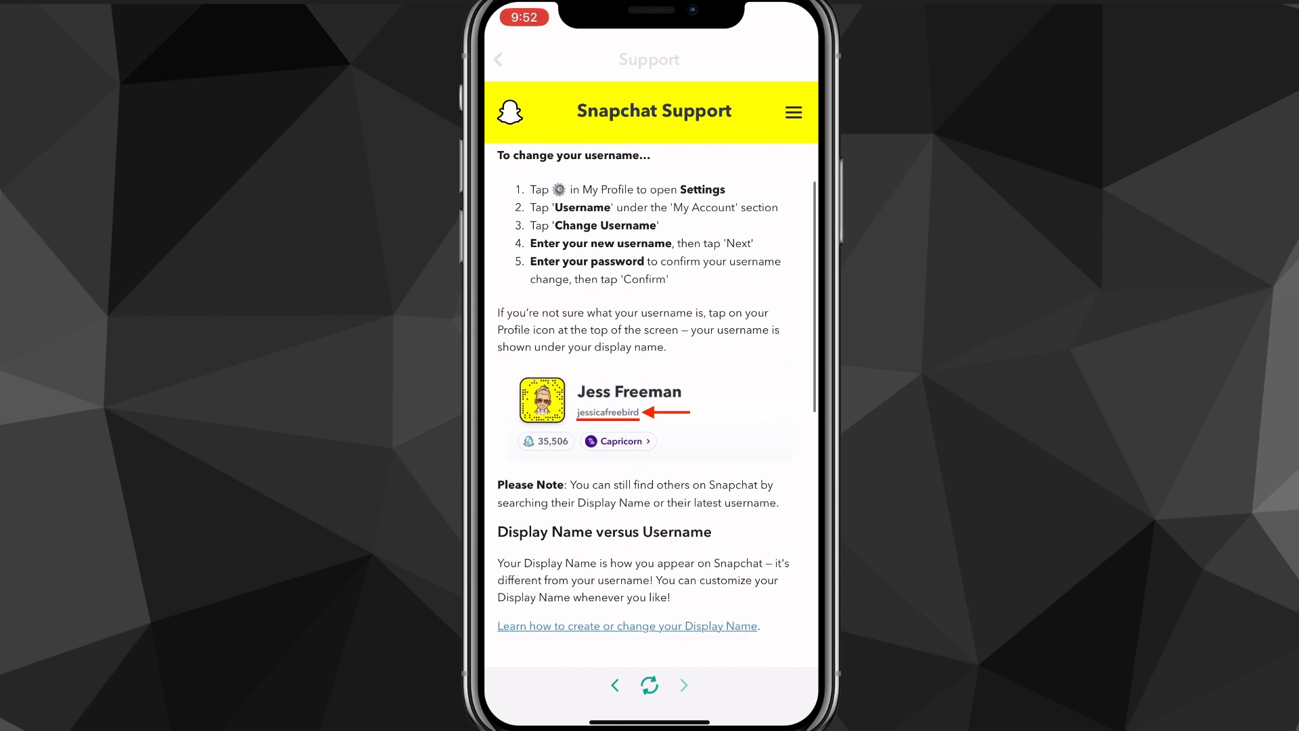
pyautogui.scroll(-3)
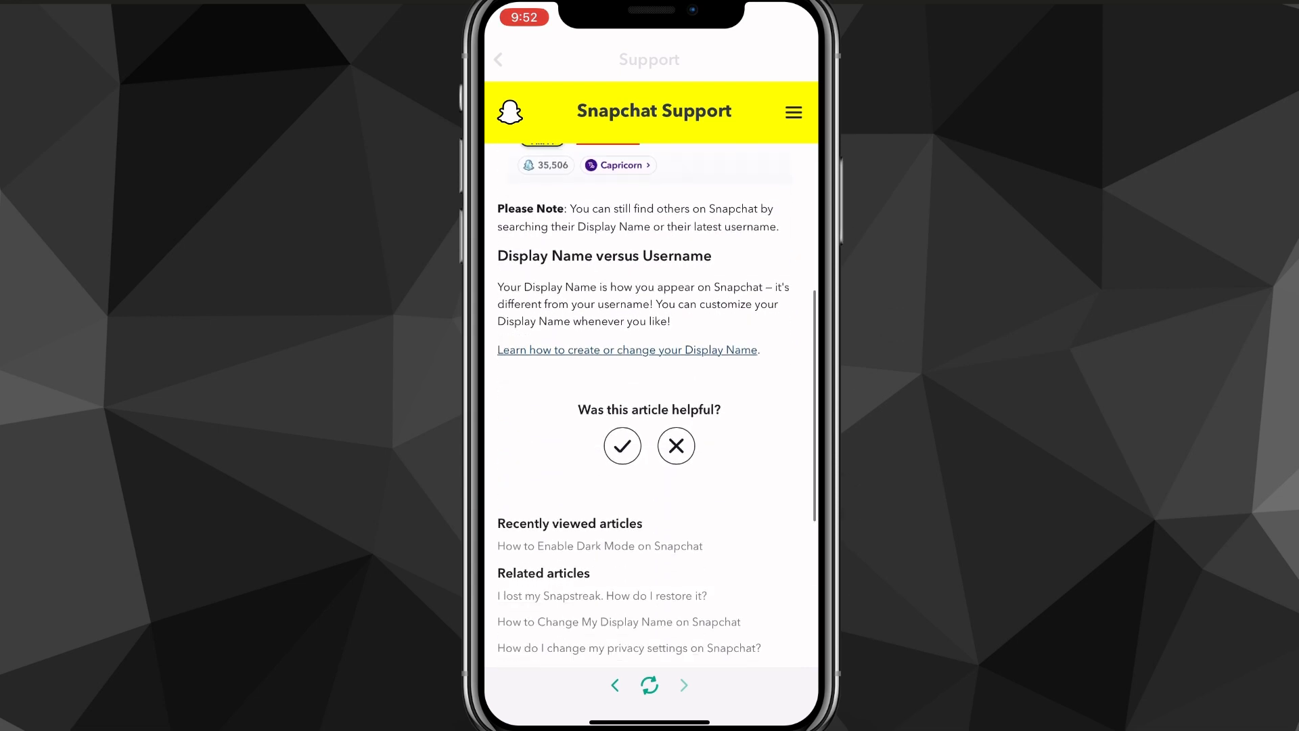
pyautogui.scroll(-3)
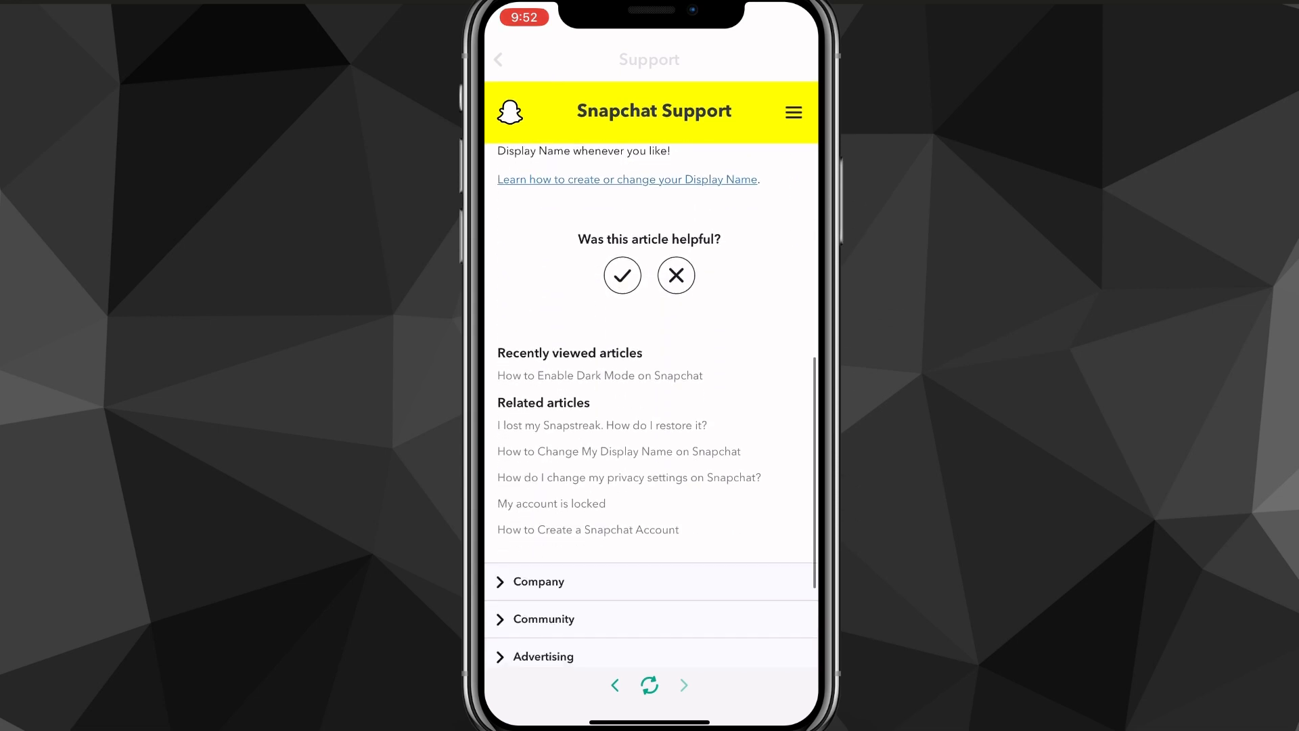
# Rate the article not helpful because it didn't answer the question, and send the feedback.
pyautogui.click(676, 275)
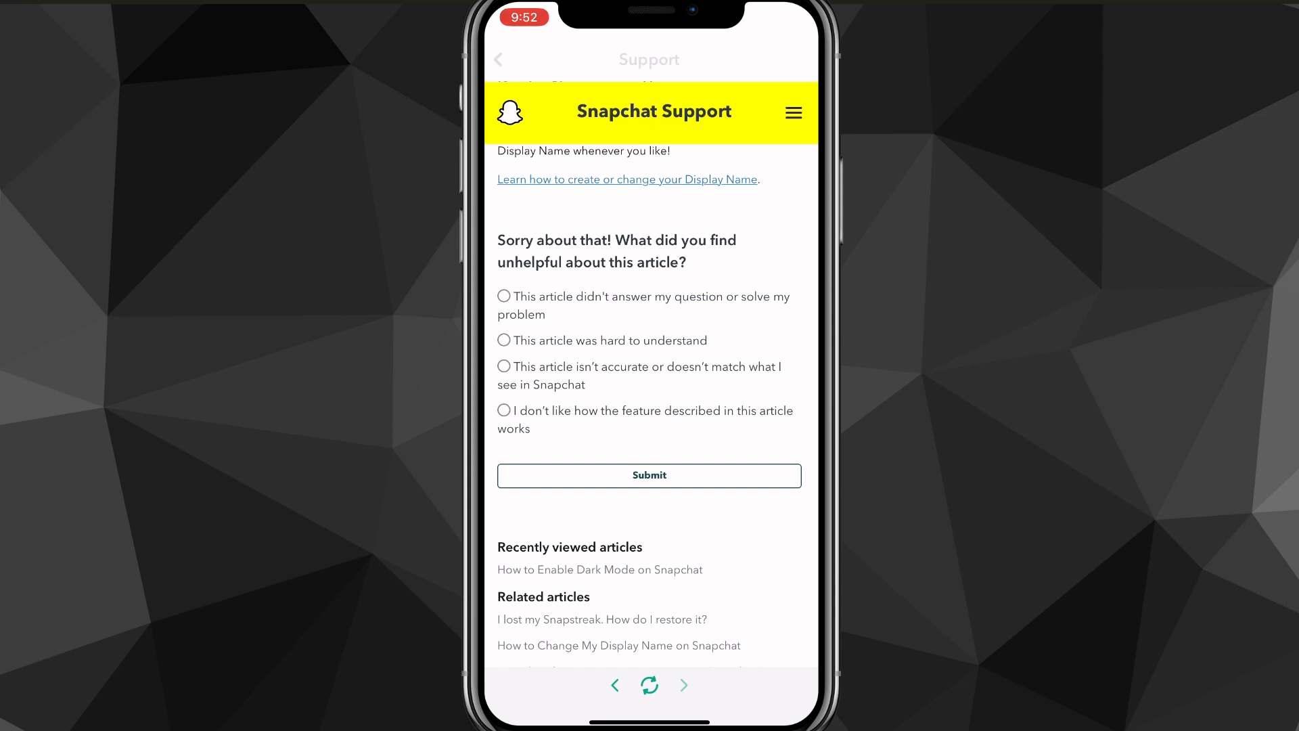
pyautogui.click(504, 296)
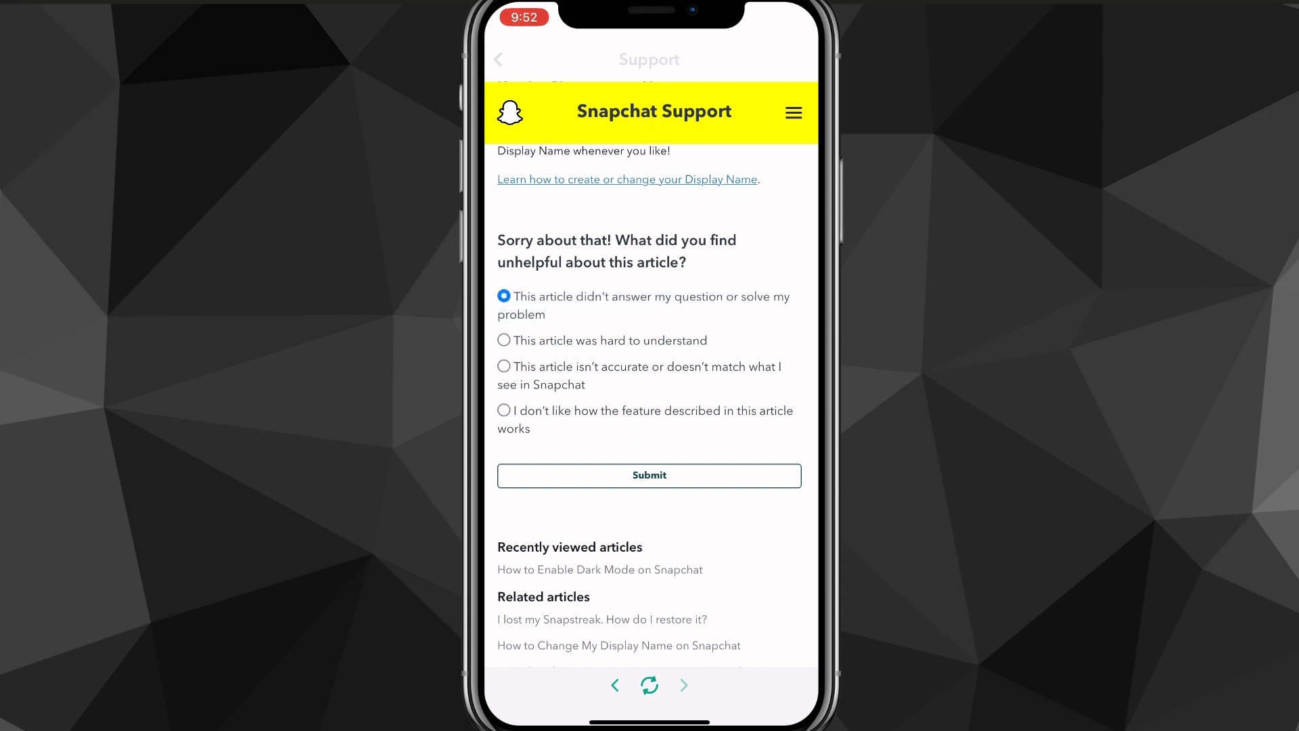
pyautogui.click(649, 475)
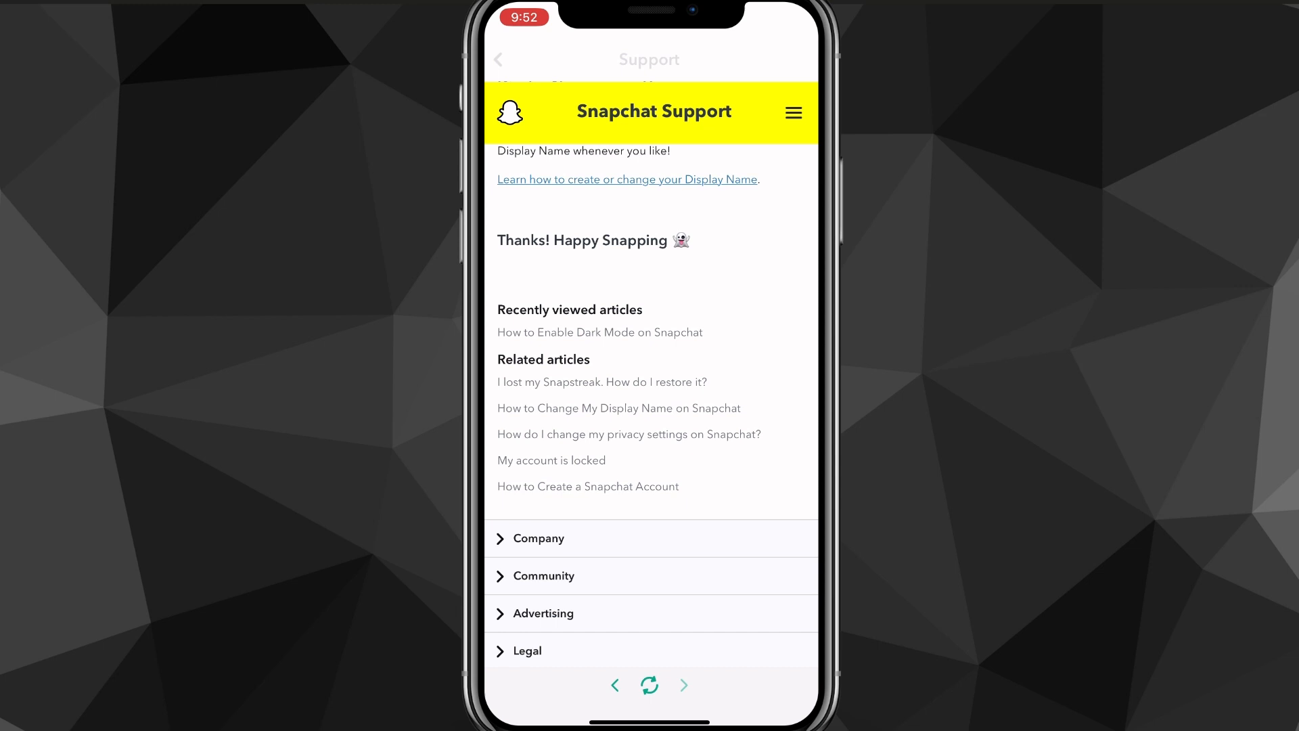
pyautogui.scroll(-3)
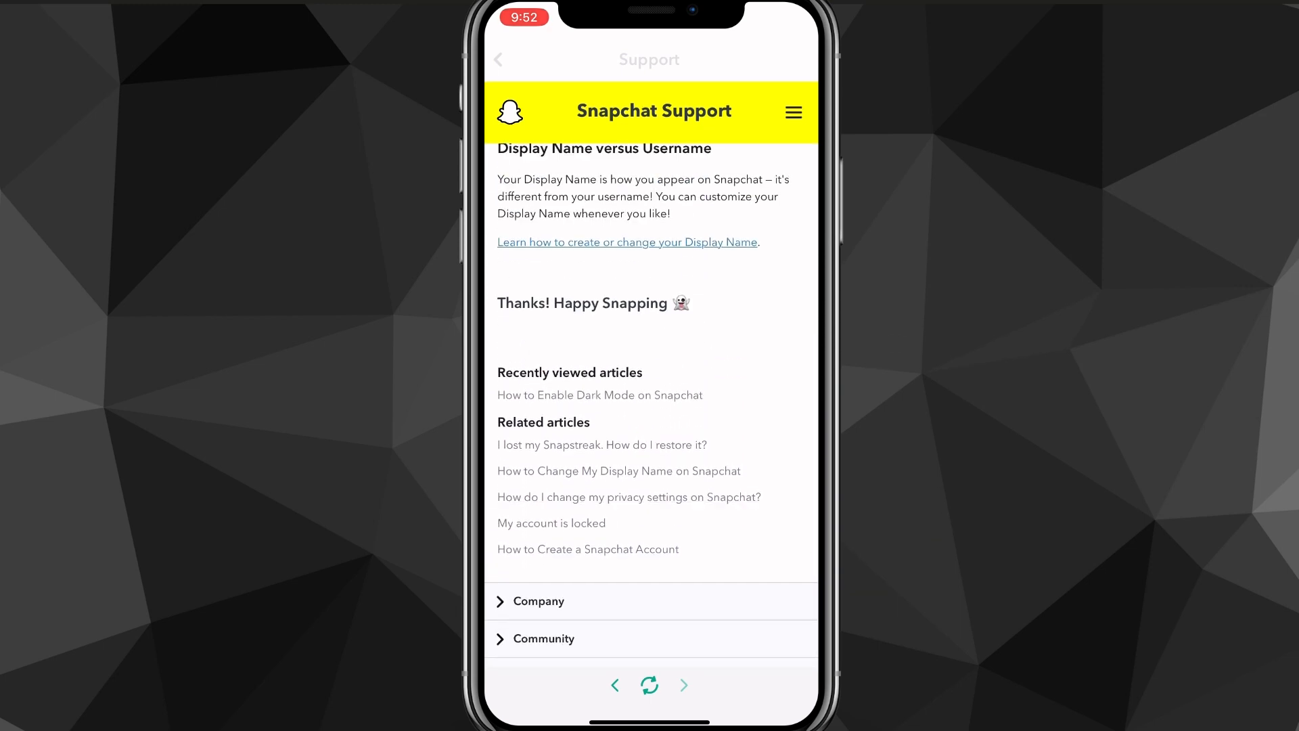
# Start a support request for help with a Snapchat feature and scroll to the contact form.
pyautogui.click(793, 112)
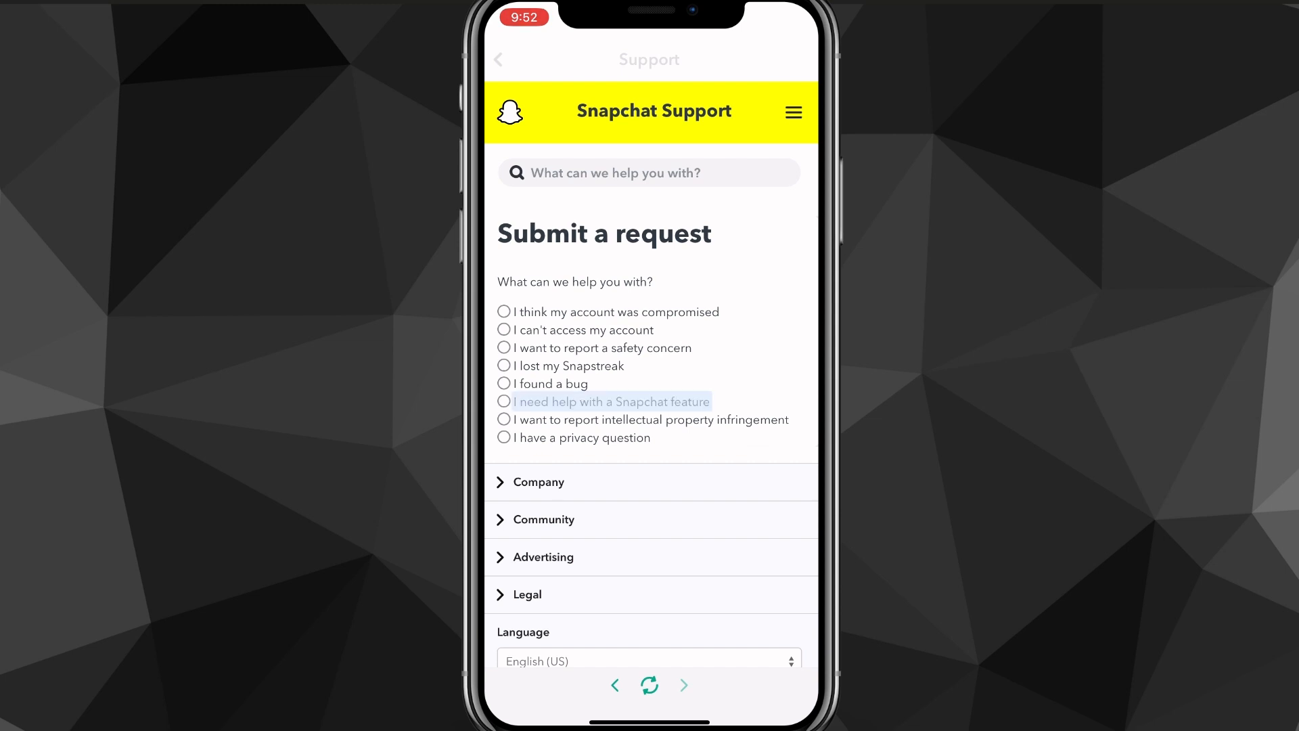
pyautogui.click(503, 402)
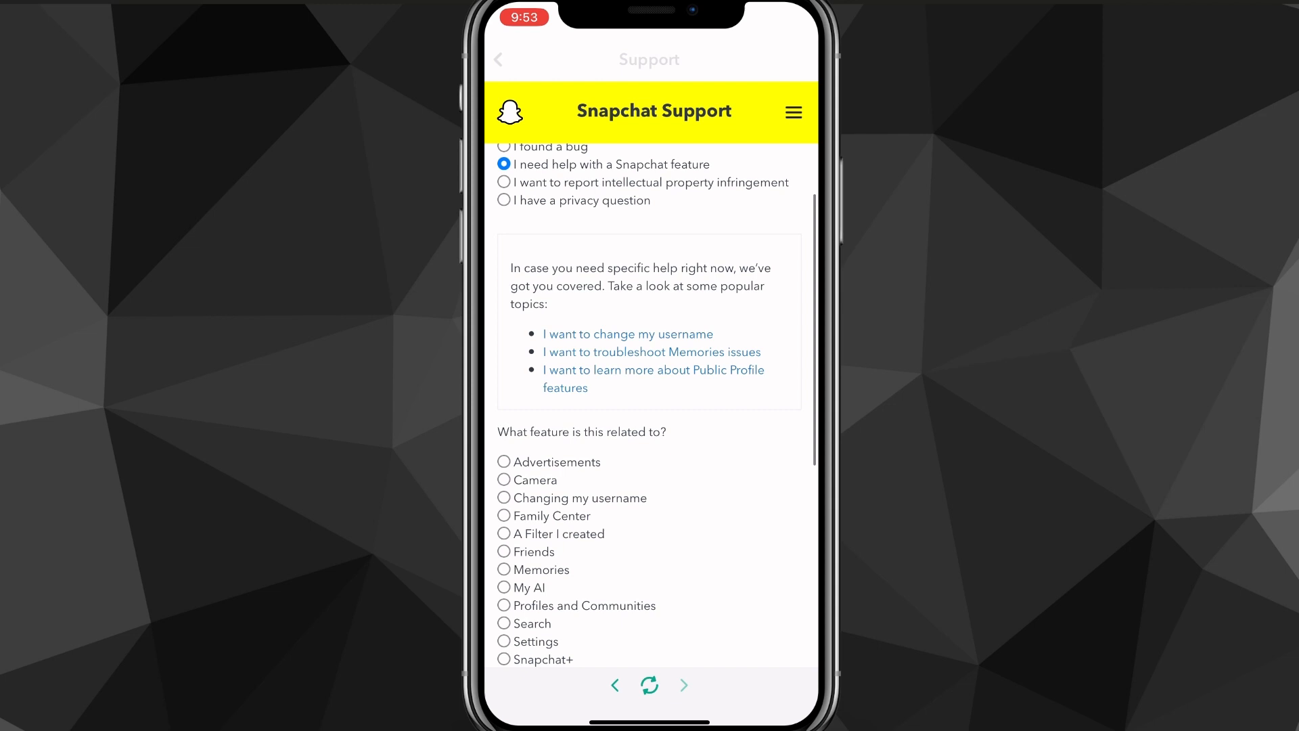
pyautogui.scroll(-3)
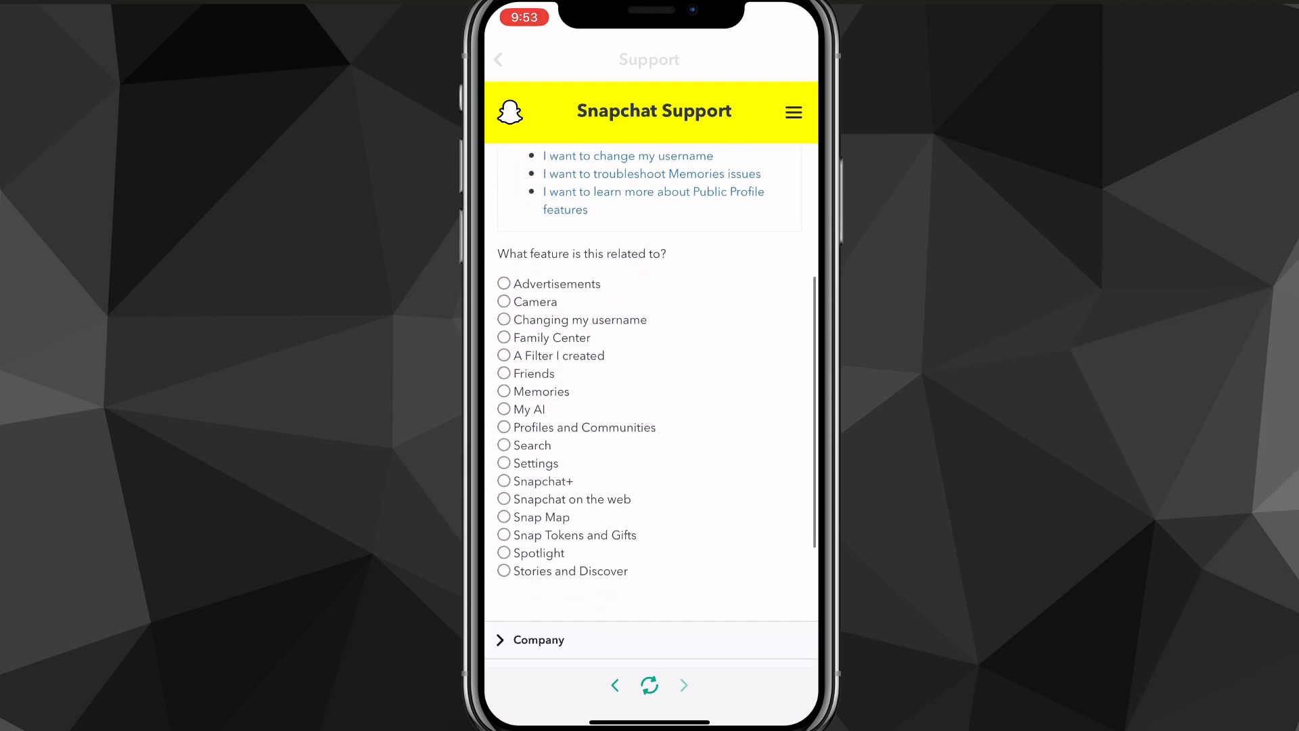
pyautogui.scroll(-3)
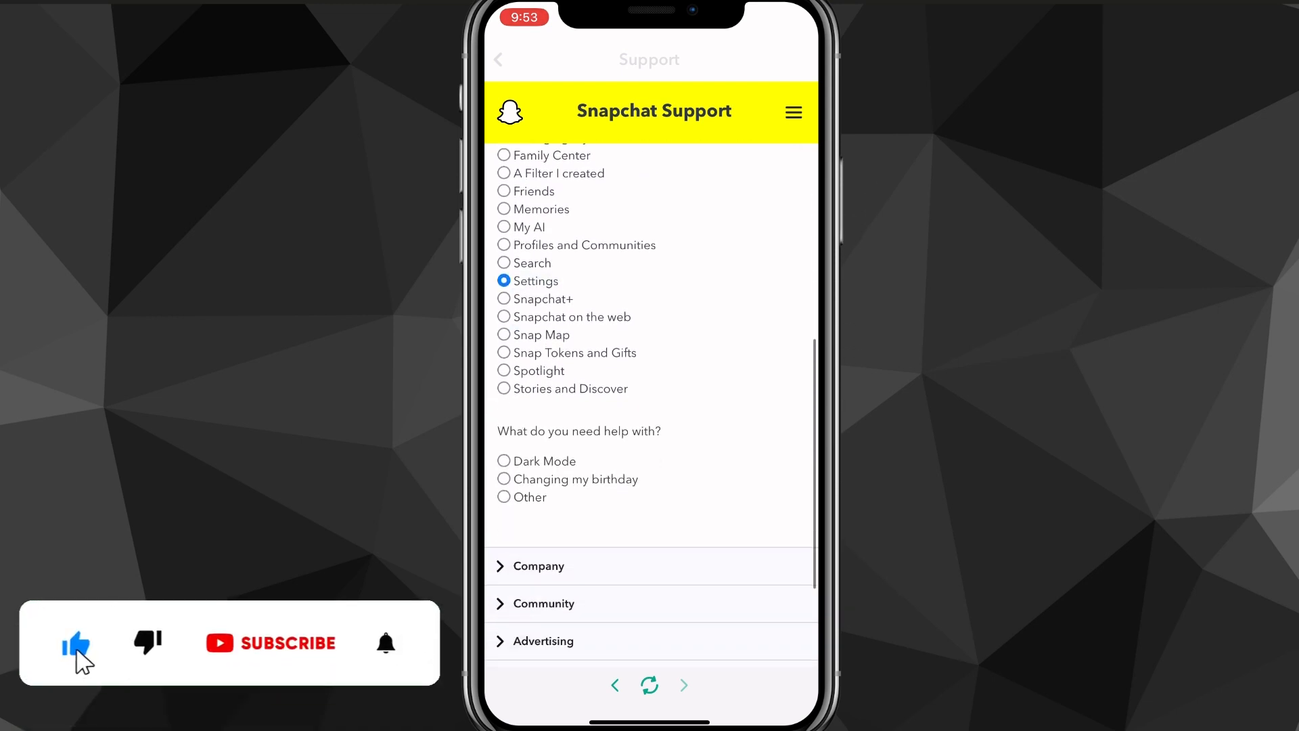
pyautogui.scroll(-3)
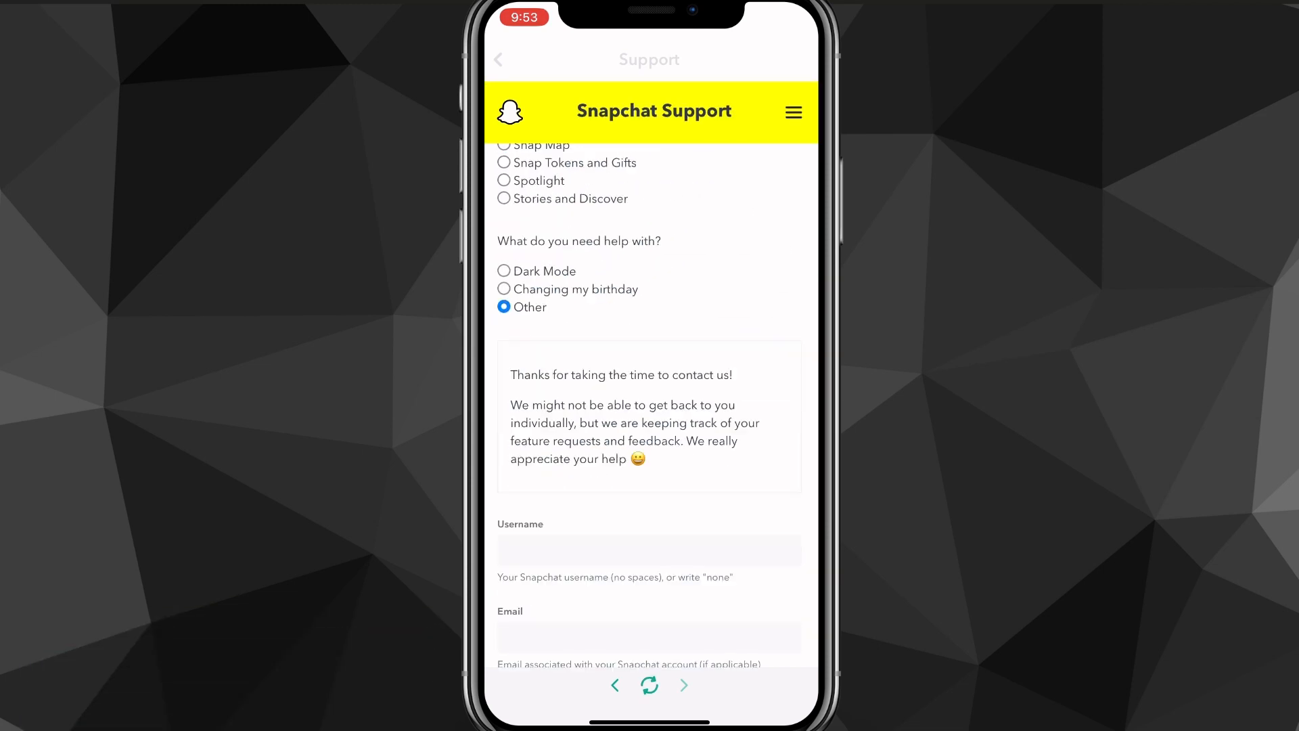
pyautogui.scroll(-3)
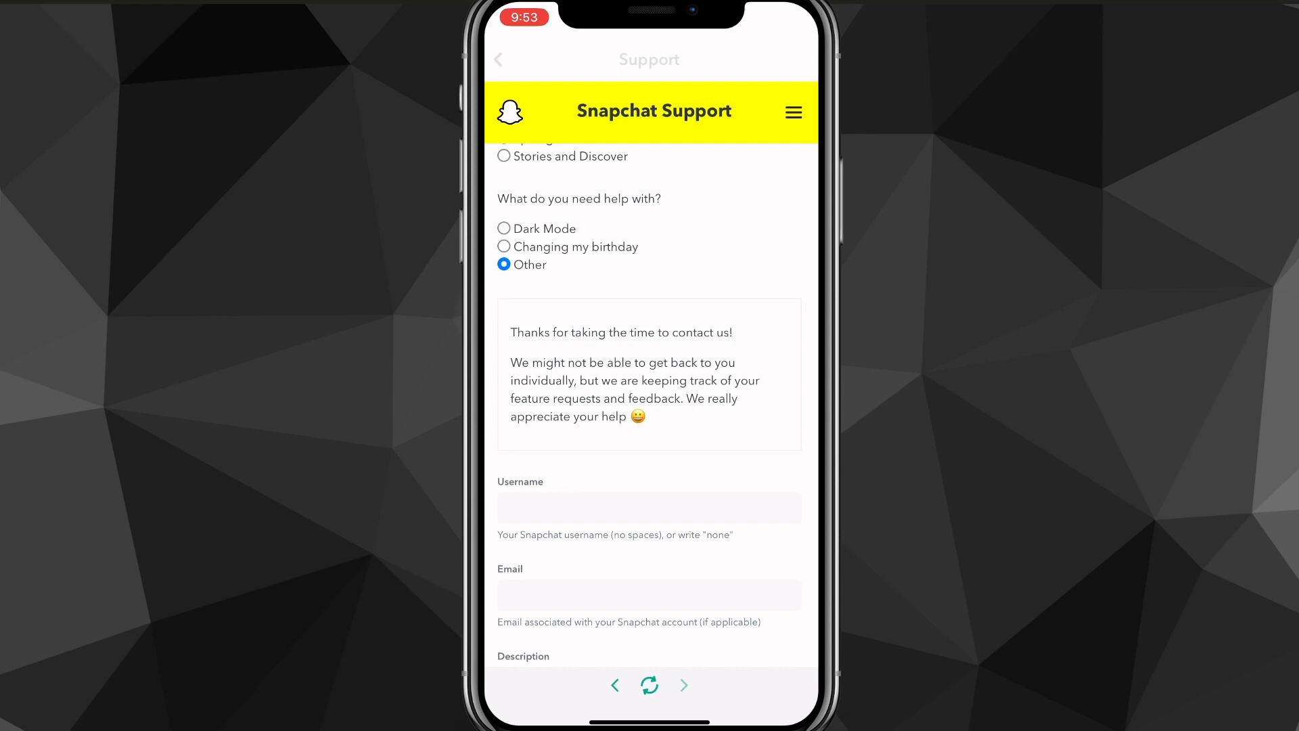
pyautogui.scroll(-3)
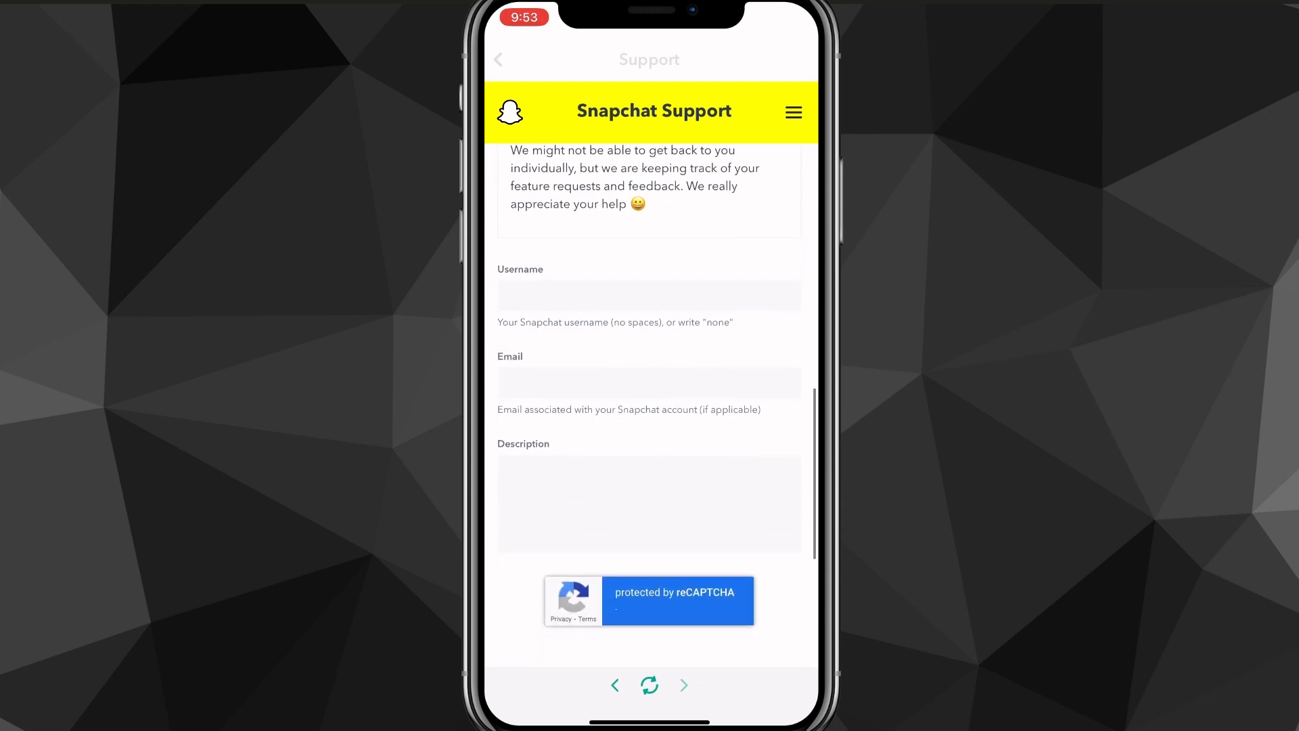
# Enter username Twobasatecho and a description asking to revert it from twobasatech to twobasatecho.
pyautogui.write('Twobasatecho')
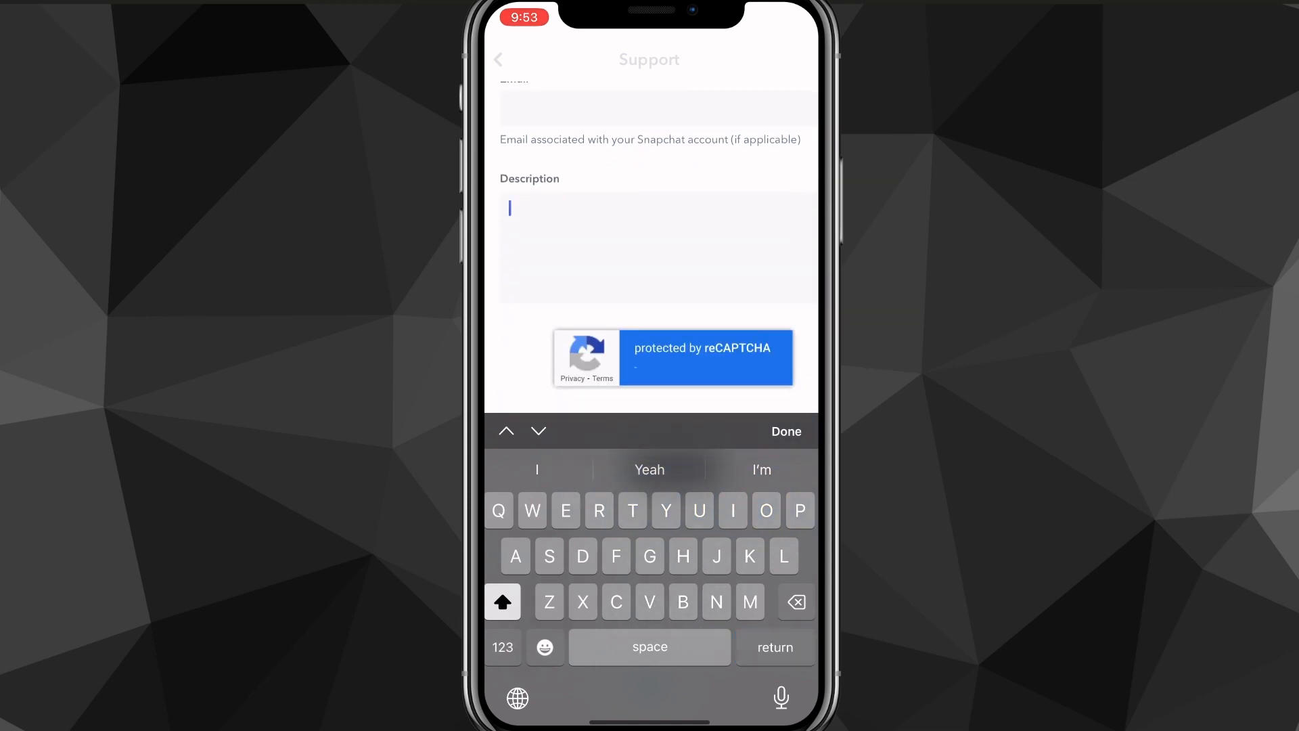
pyautogui.write('Hello sn')
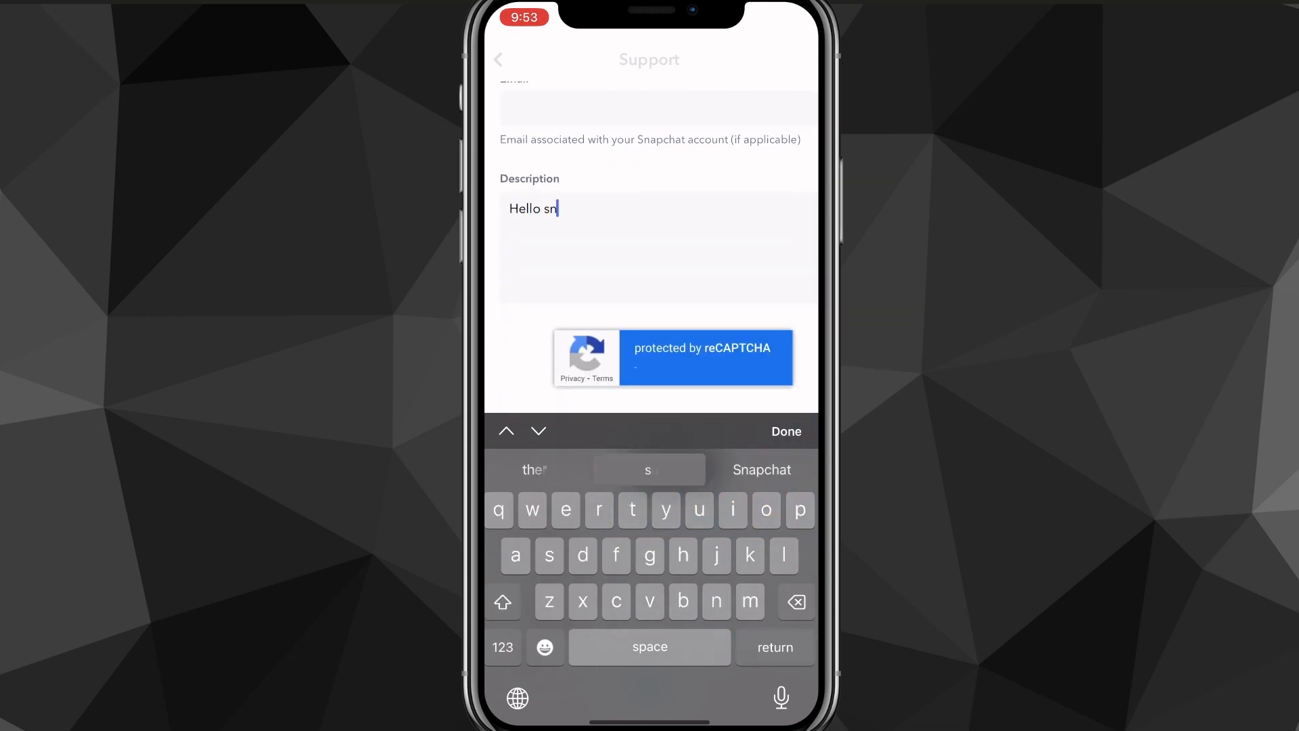
pyautogui.write('Snapchat team. I accidentally changed my username.')
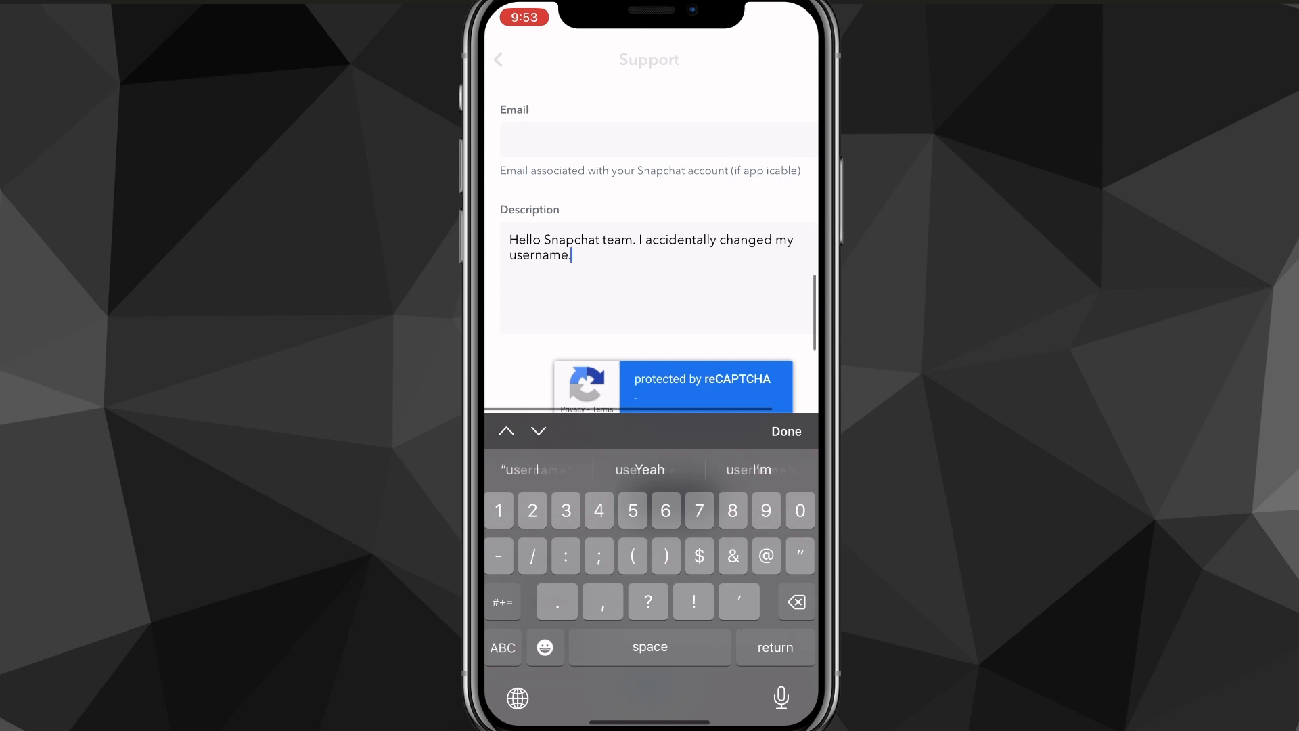
pyautogui.write('from twobasatech to')
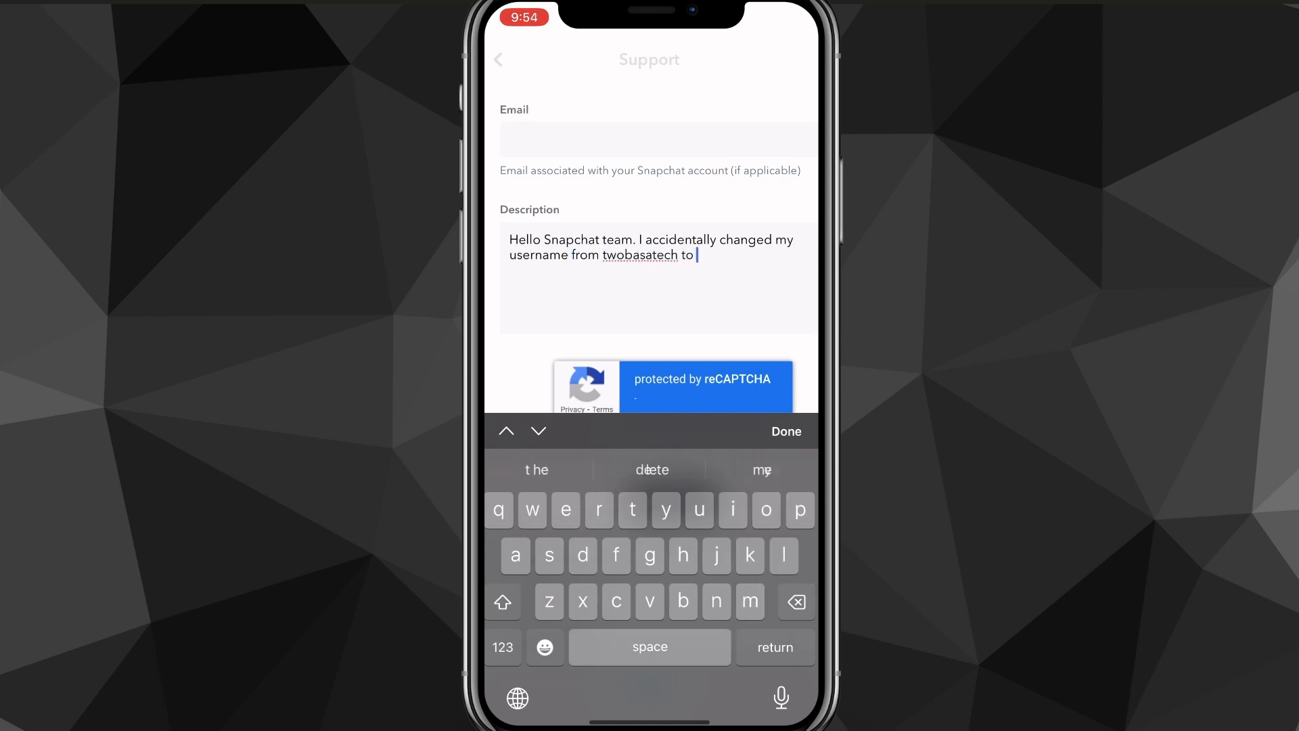
pyautogui.write('twobasatecho.')
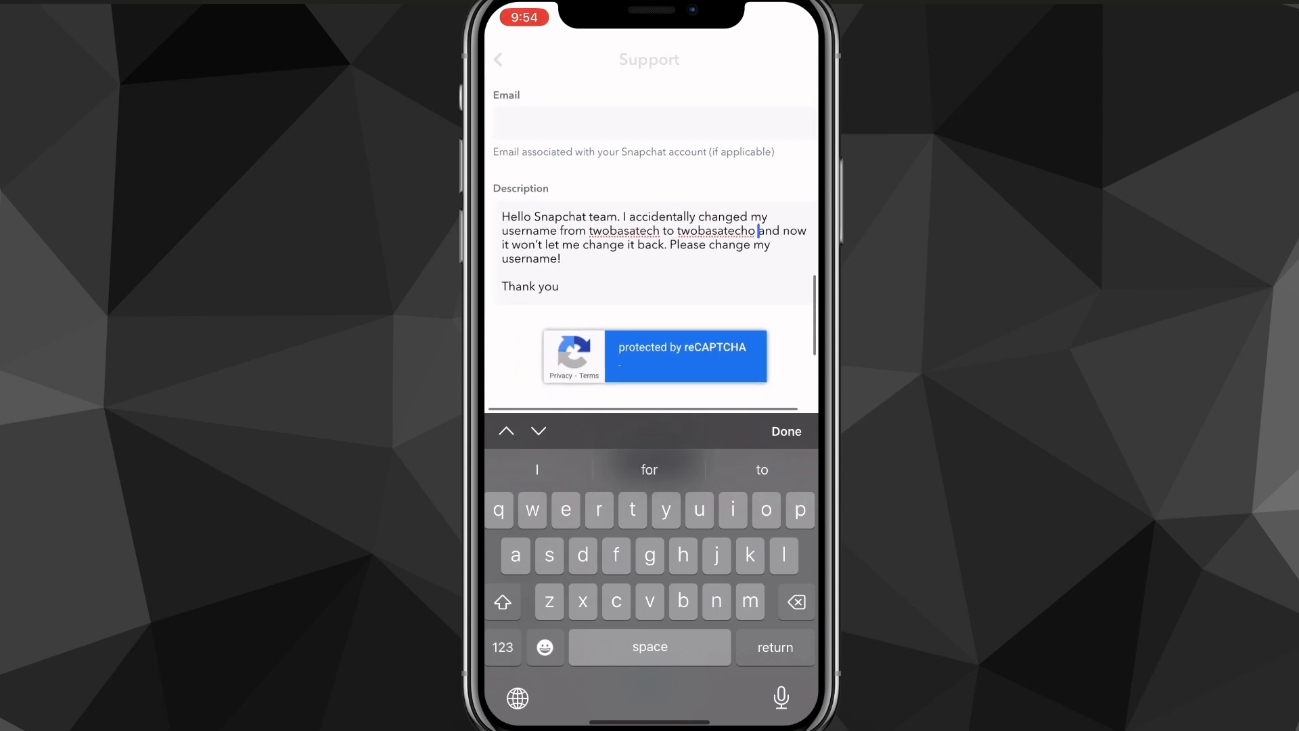
pyautogui.scroll(-3)
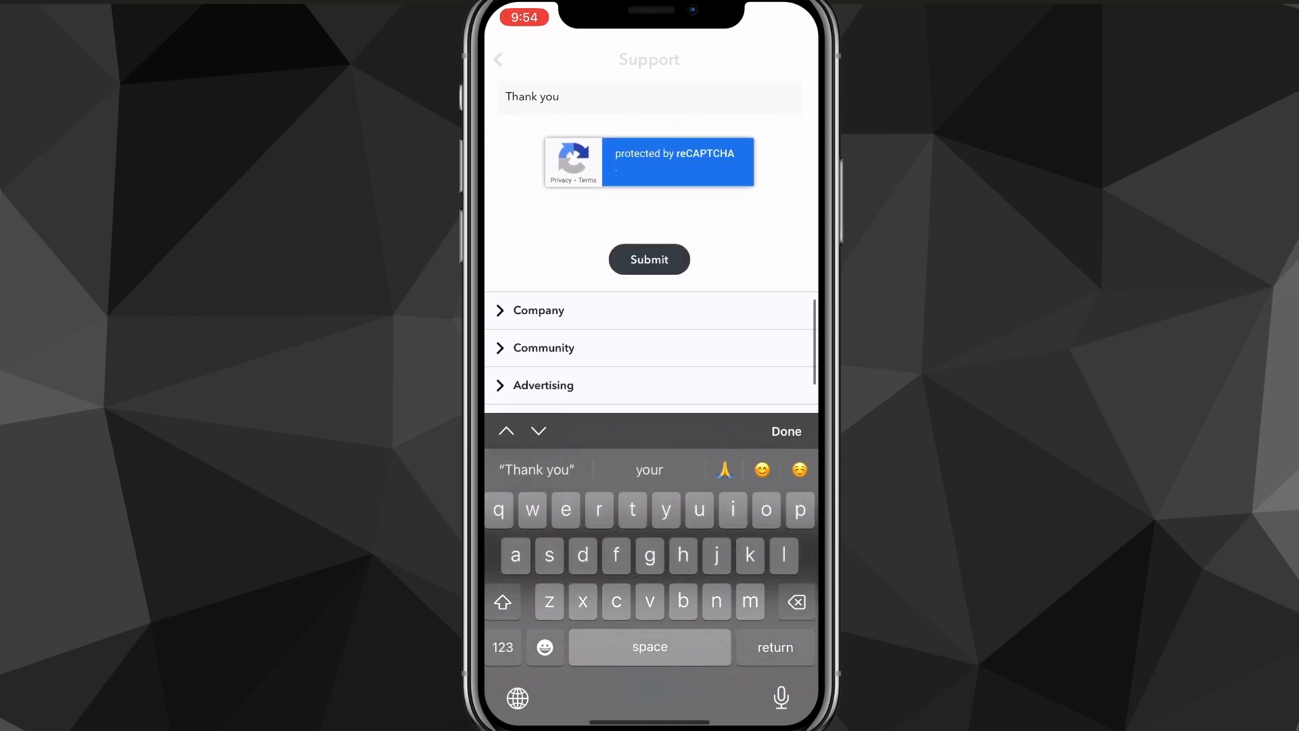
# Submit the username request and return from the Success! page to Support home.
pyautogui.click(649, 259)
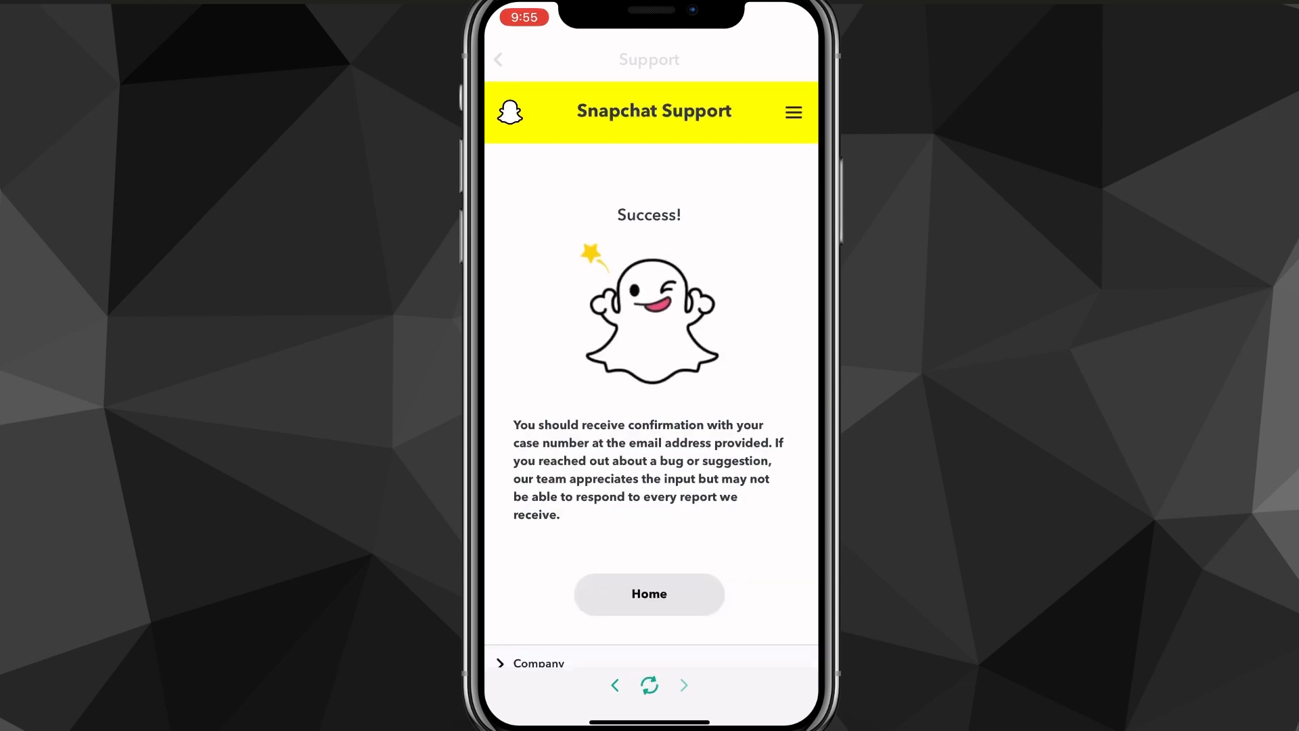
pyautogui.click(649, 594)
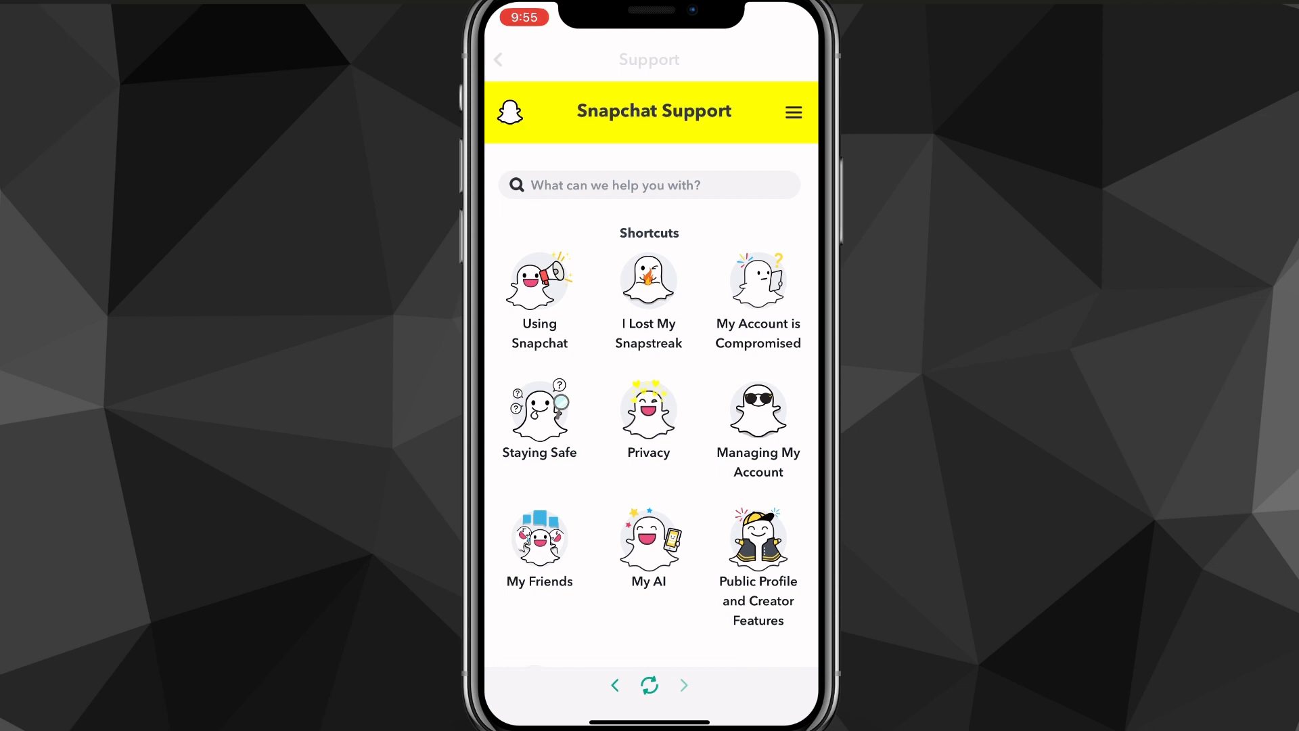